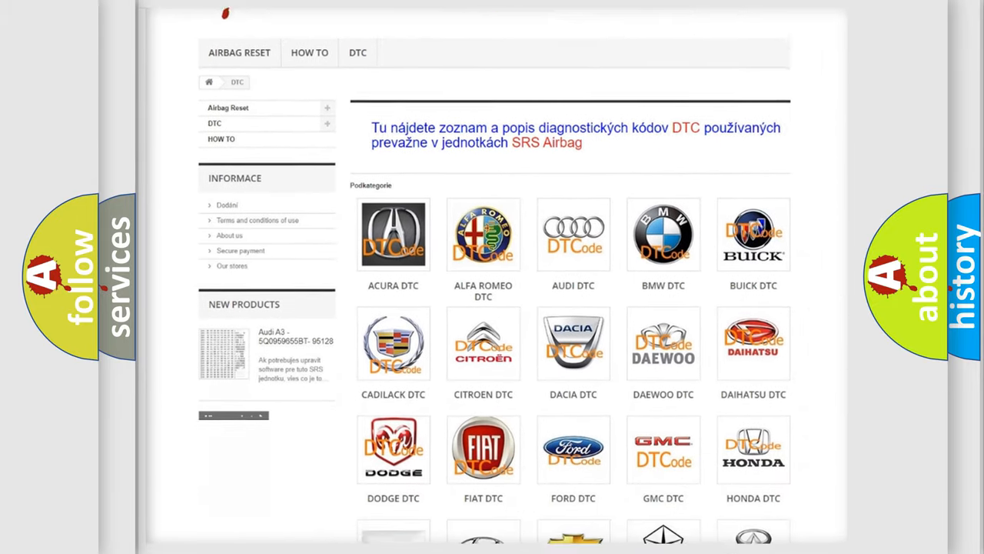
scroll("down", 3)
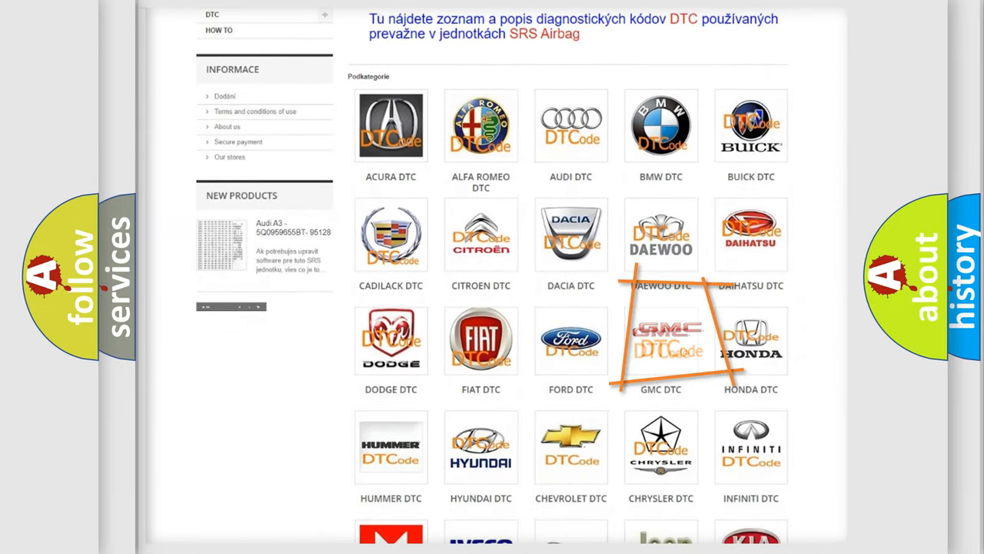